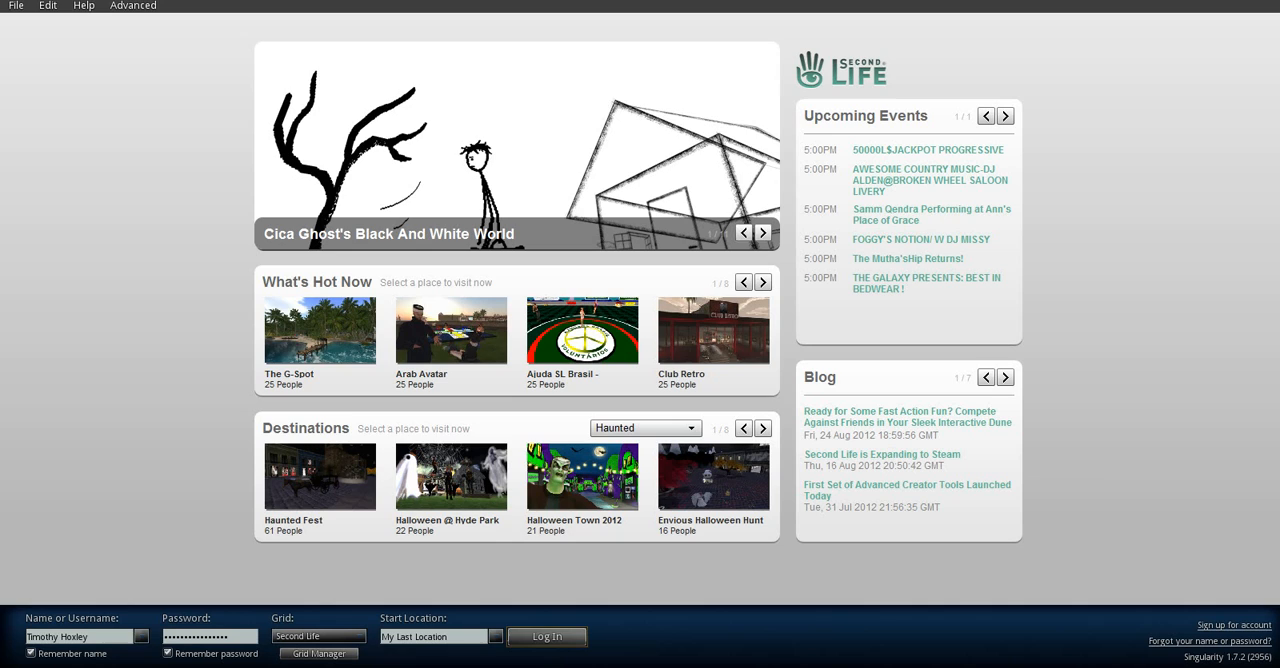
Check the viewer's version and system details in the About window, then close it
click(84, 4)
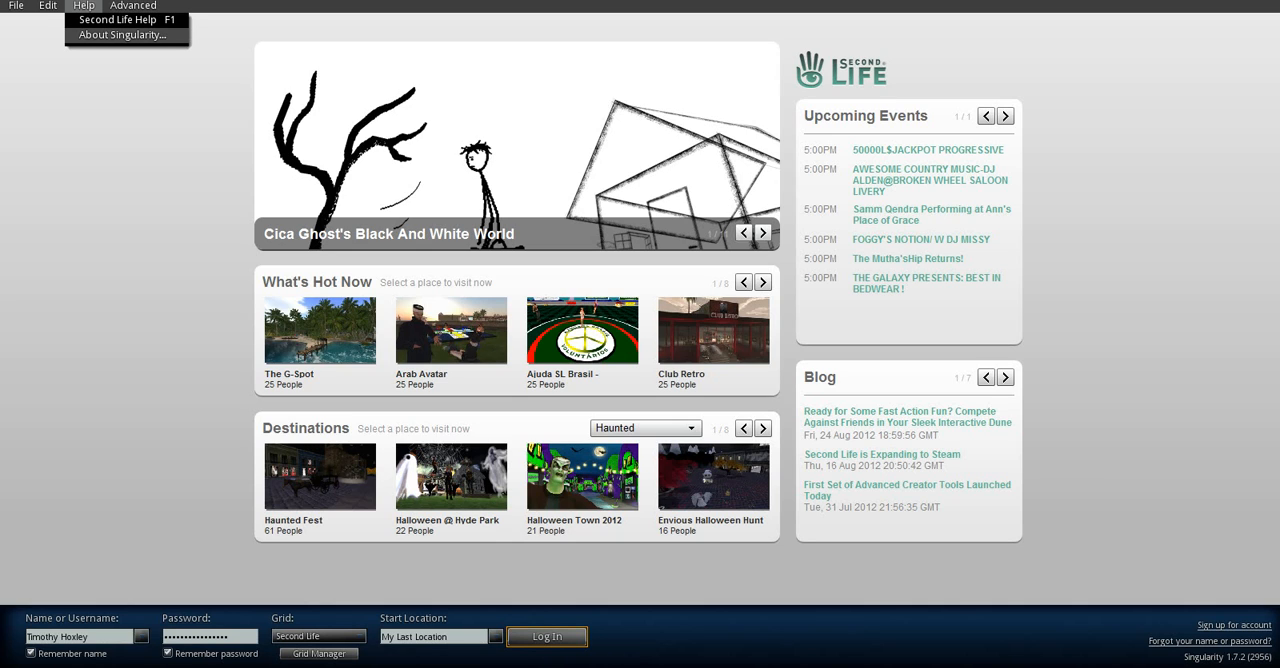
click(120, 36)
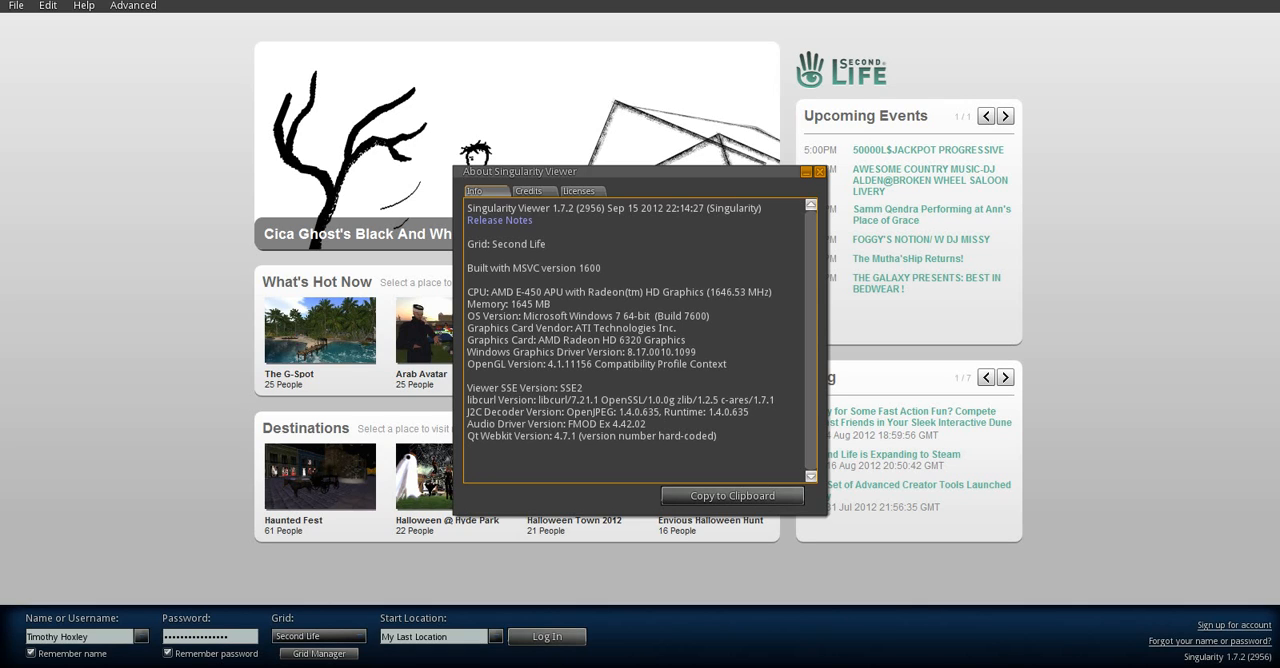
click(818, 172)
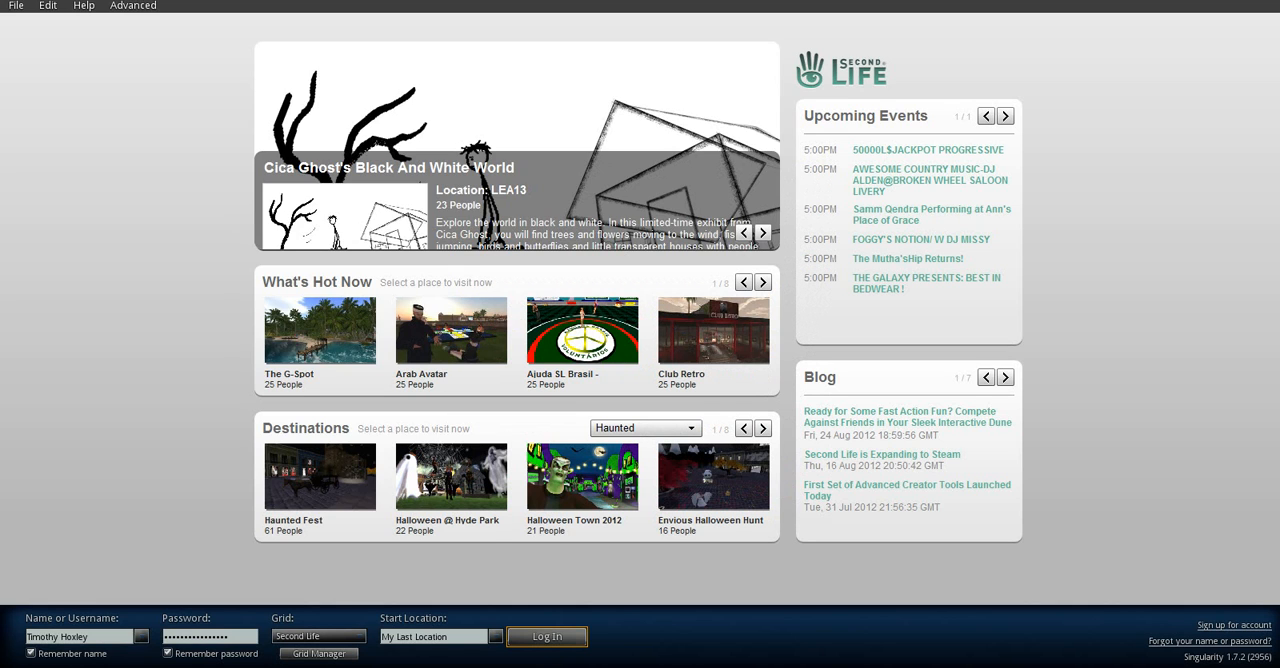
mouse_move(320, 476)
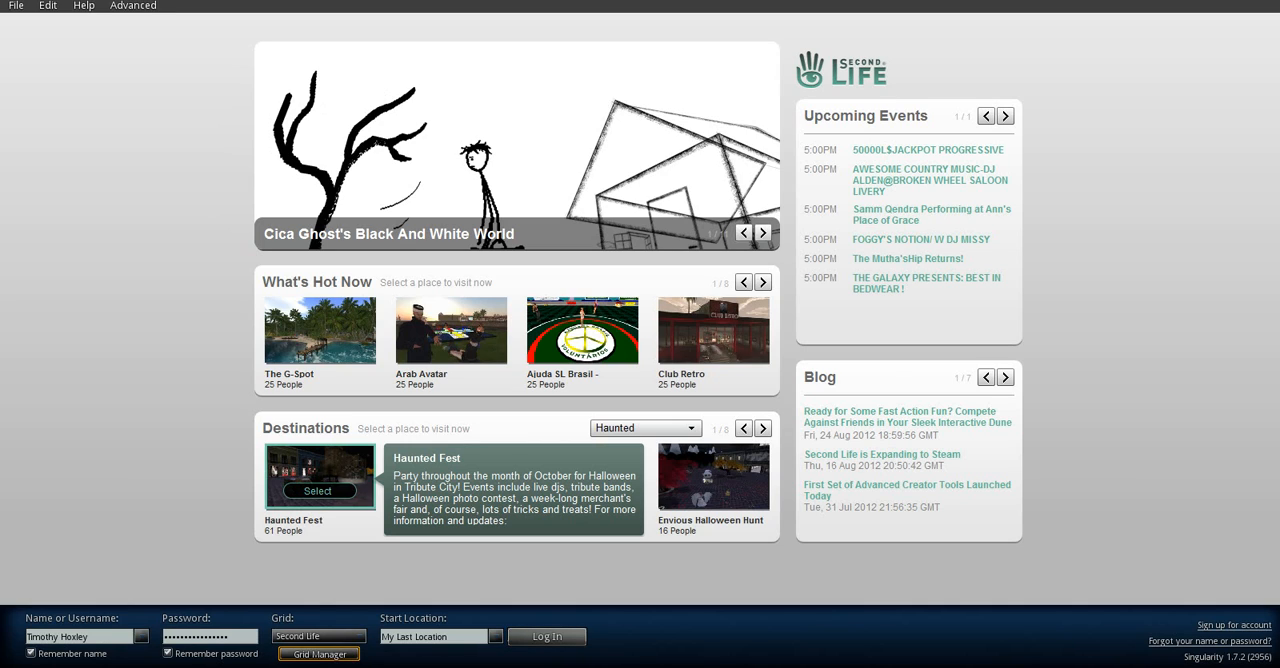
Bring up Preferences > Grids via the Grid Manager button on the login screen
click(318, 652)
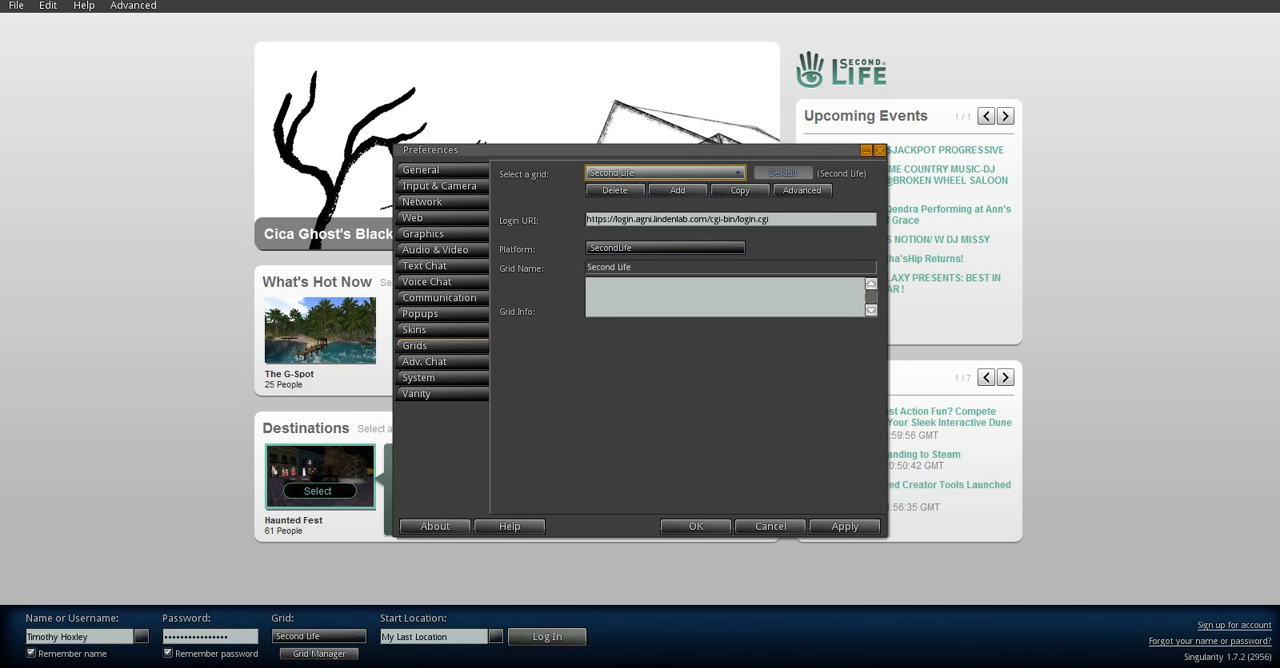
Add a new blank grid entry awaiting its login URI and grid name
click(676, 190)
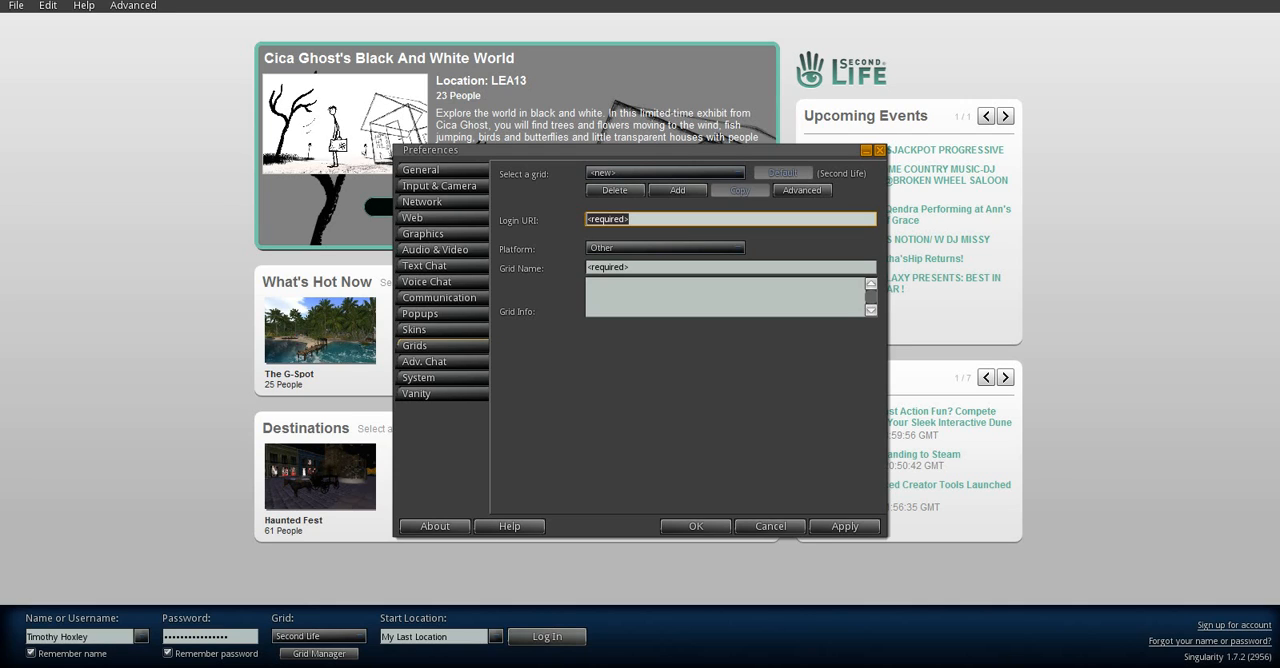
text(http://islandoasisgrid.biz:8002)
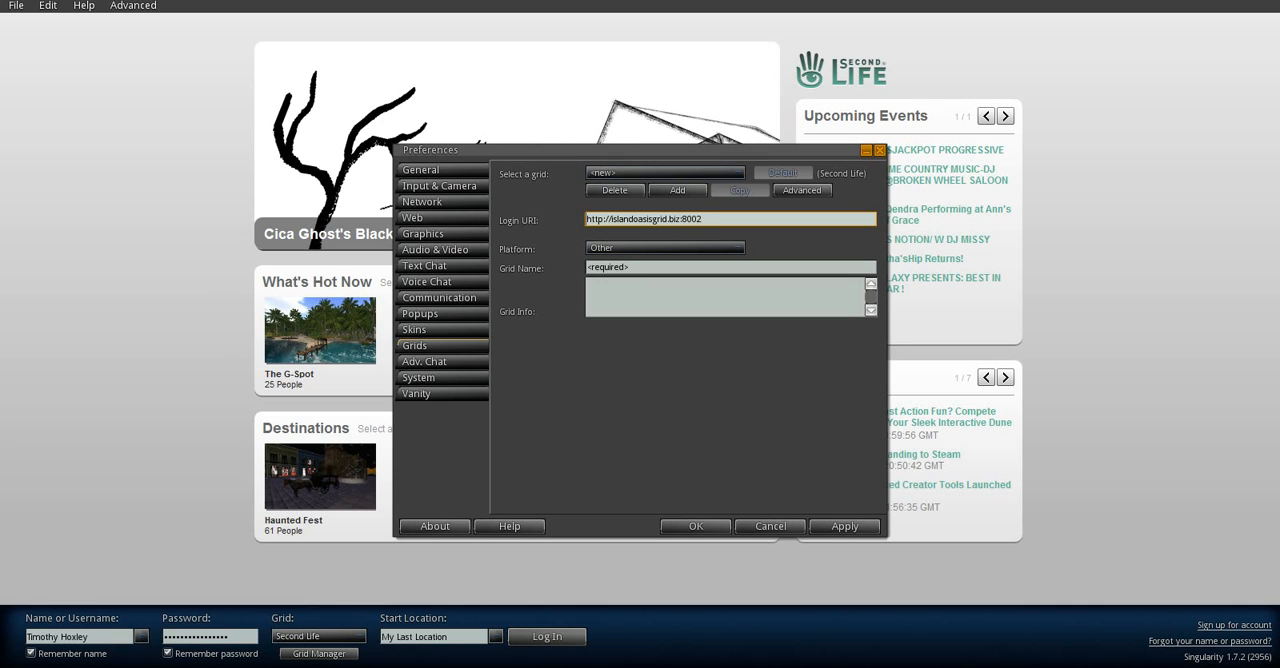
Refresh to fetch Island Oasis grid info, save it, and select it as the login grid
click(844, 526)
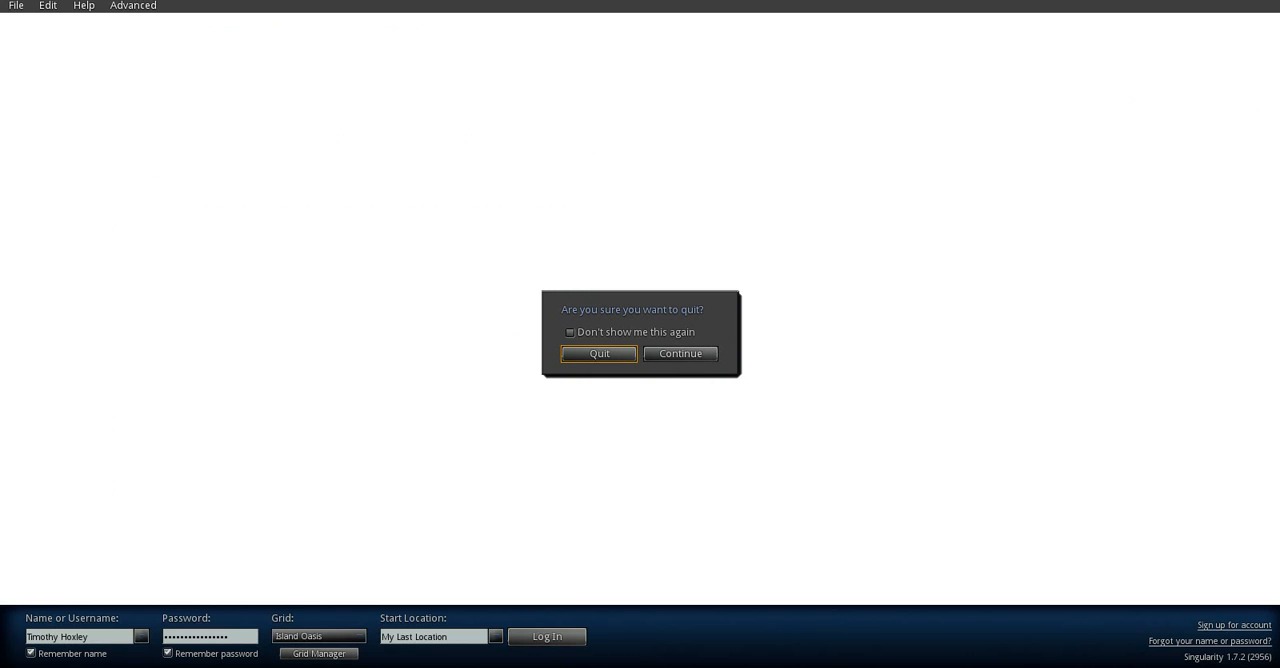
Continue past the quit prompt so the Island Oasis splash page with grid statistics loads
click(680, 352)
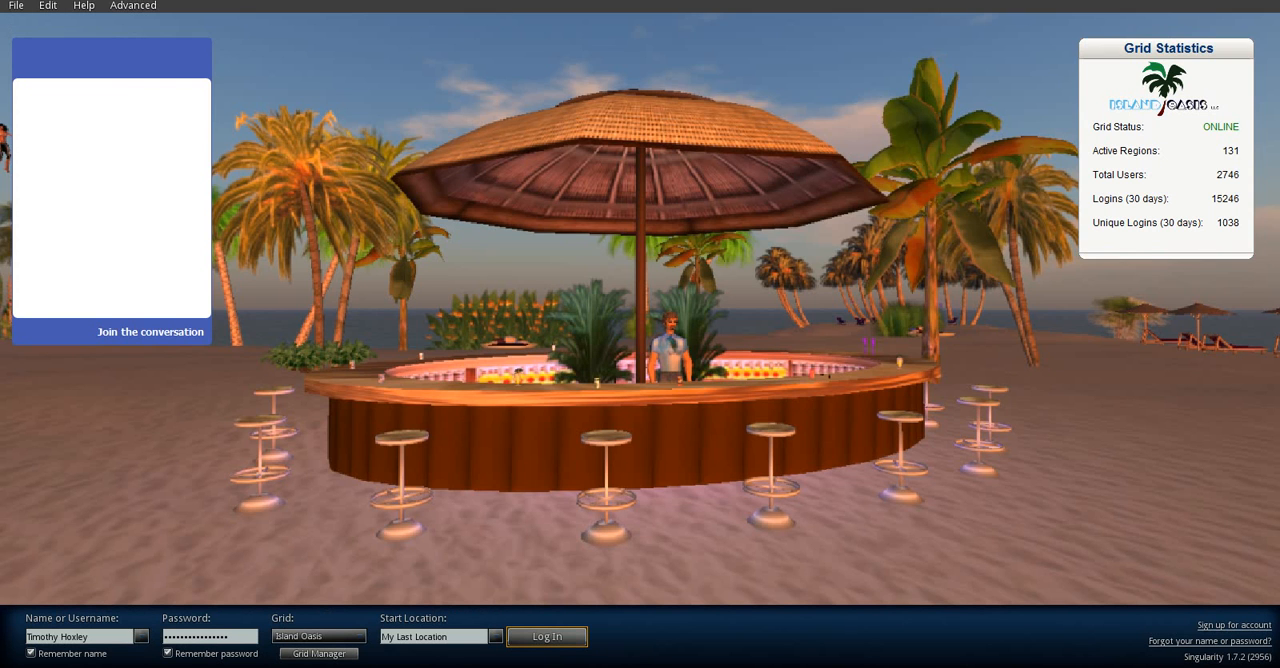